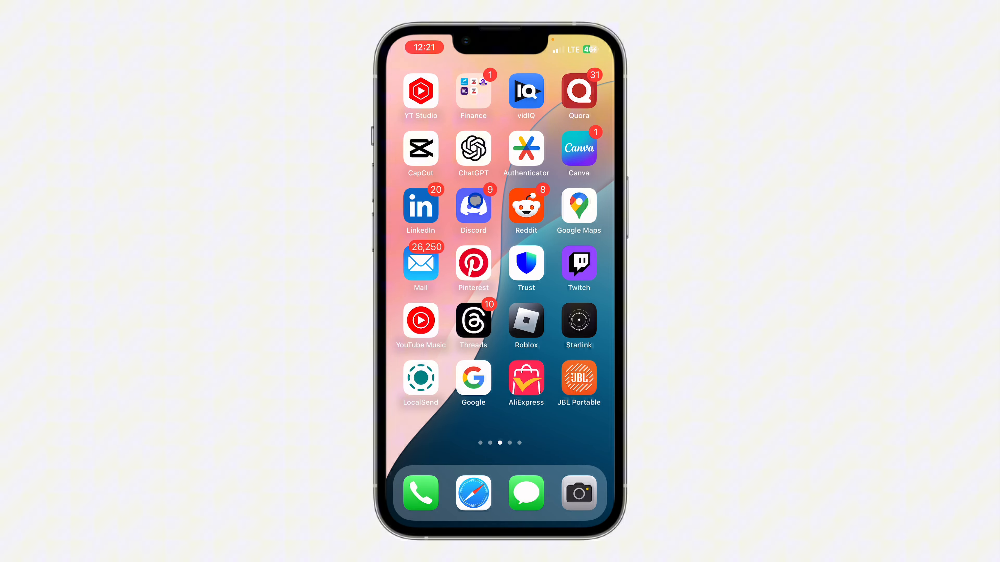
Launch Discord and bring up Server Settings from the server's options sheet.
click(473, 205)
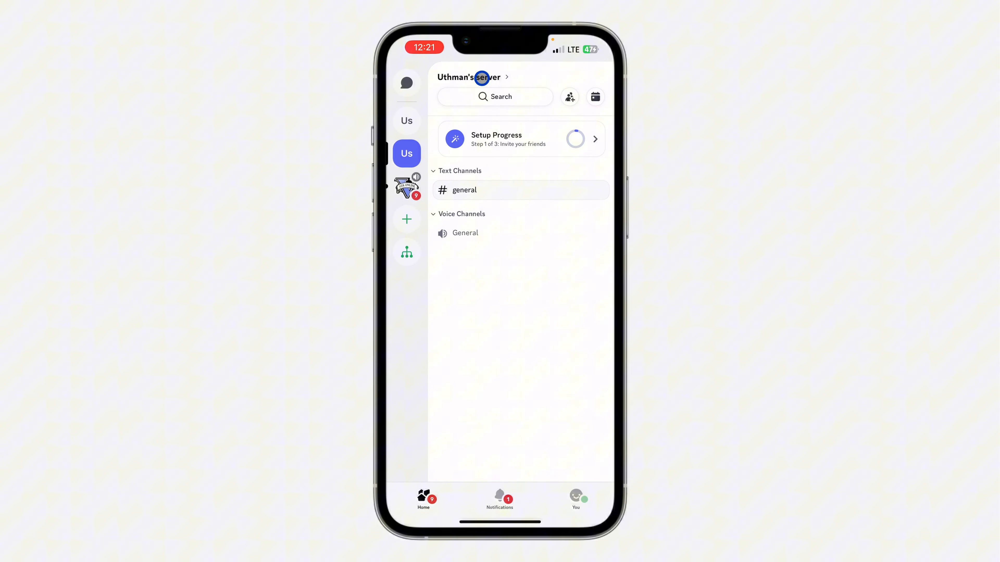
click(469, 77)
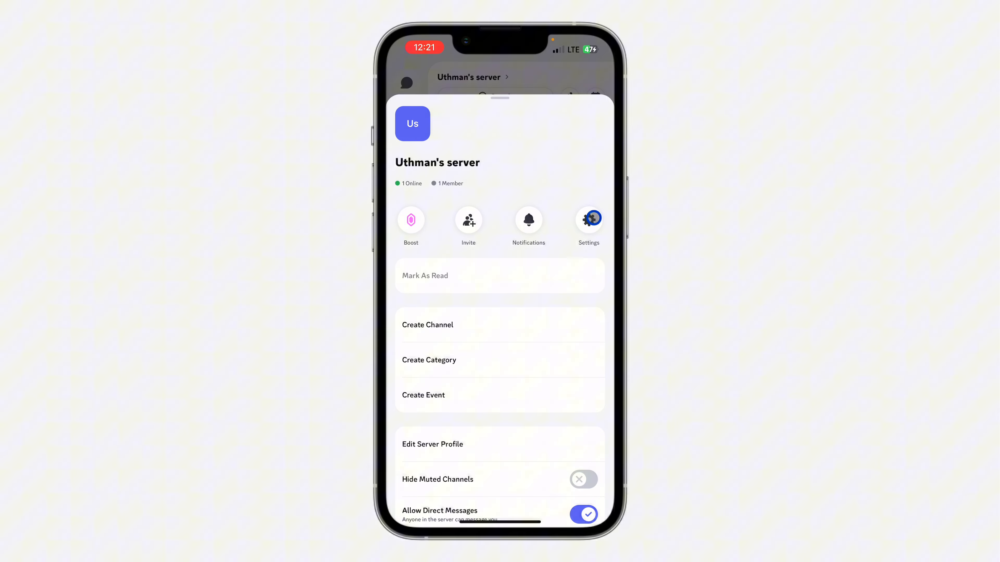
click(588, 219)
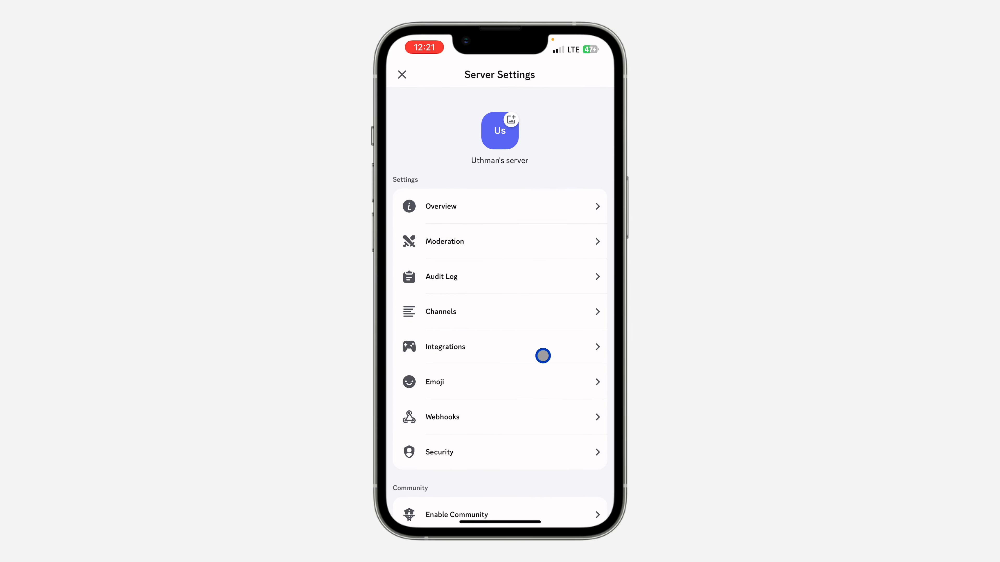
Show the Invites list and the actions for invite V666wpZE with 0 uses.
scroll(down, 3)
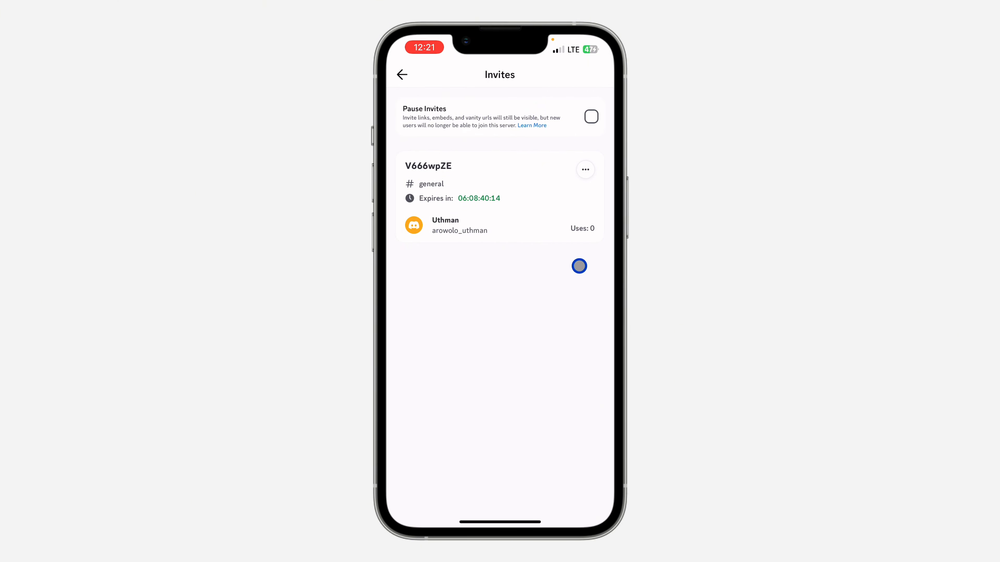
click(585, 170)
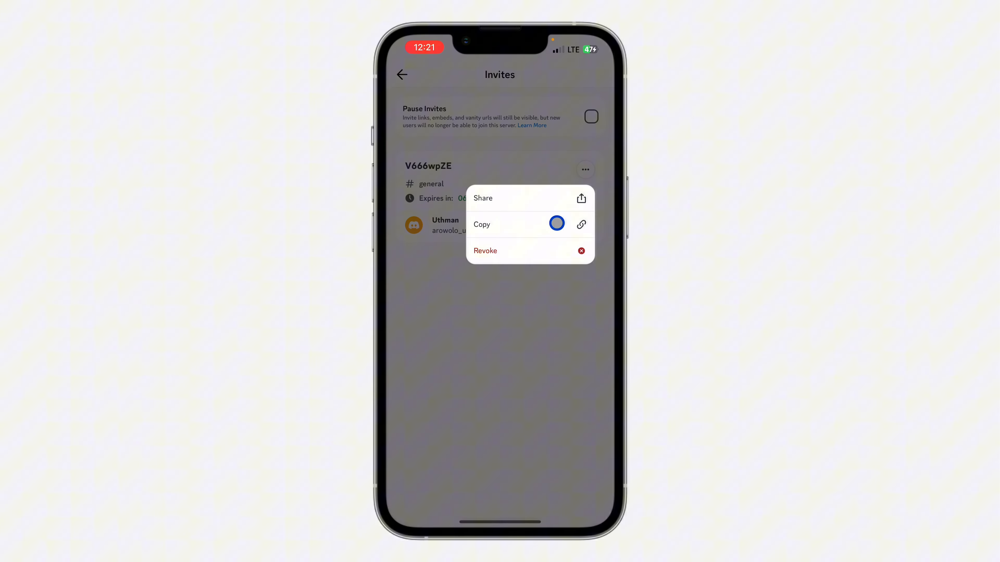